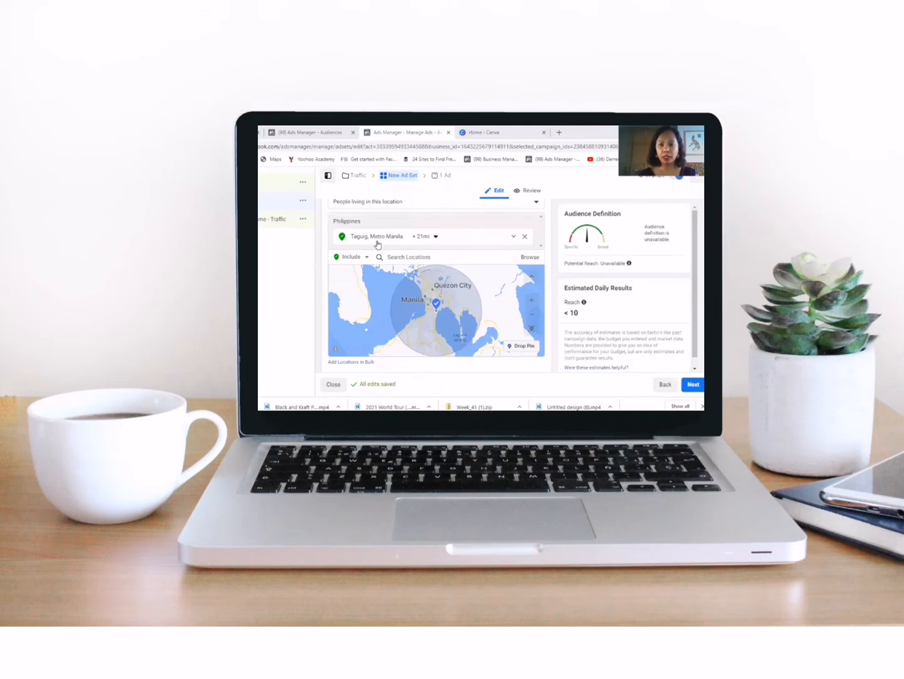
mouse_move(436, 242)
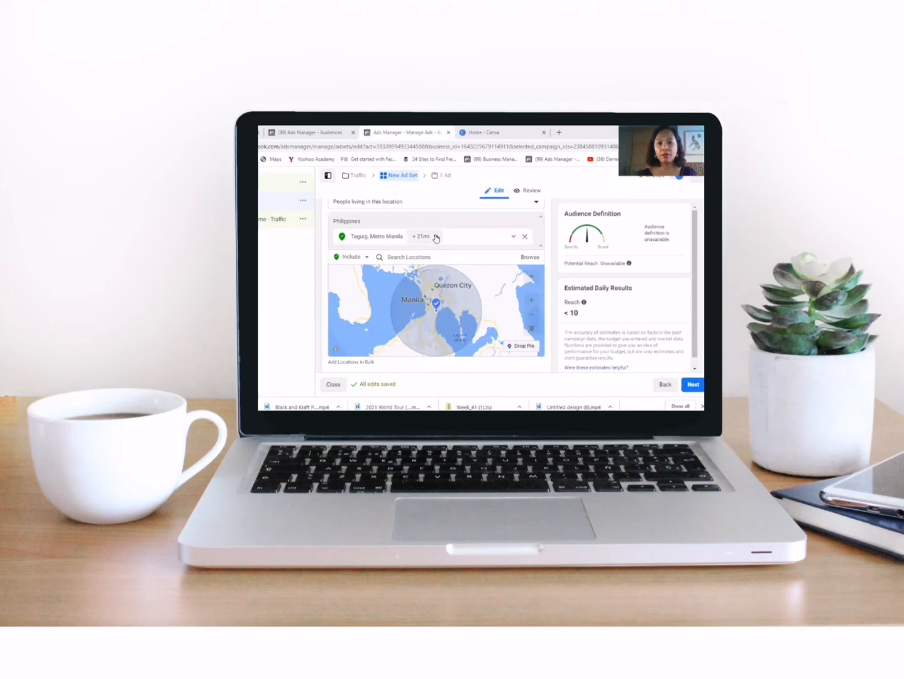
Open the radius options for Taguig, Metro Manila, currently set to +21 mi
click(434, 236)
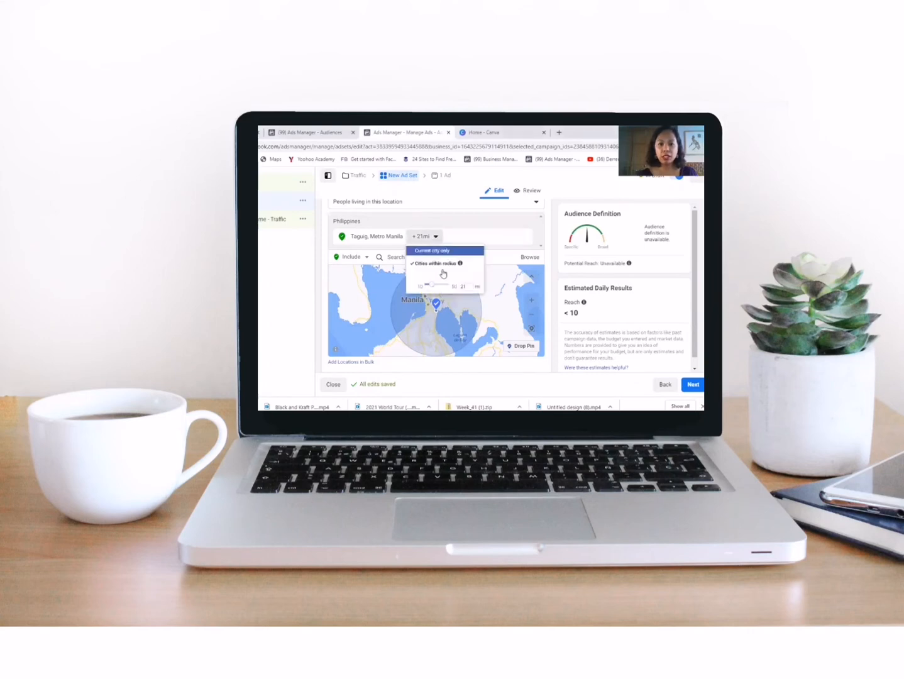
mouse_move(433, 287)
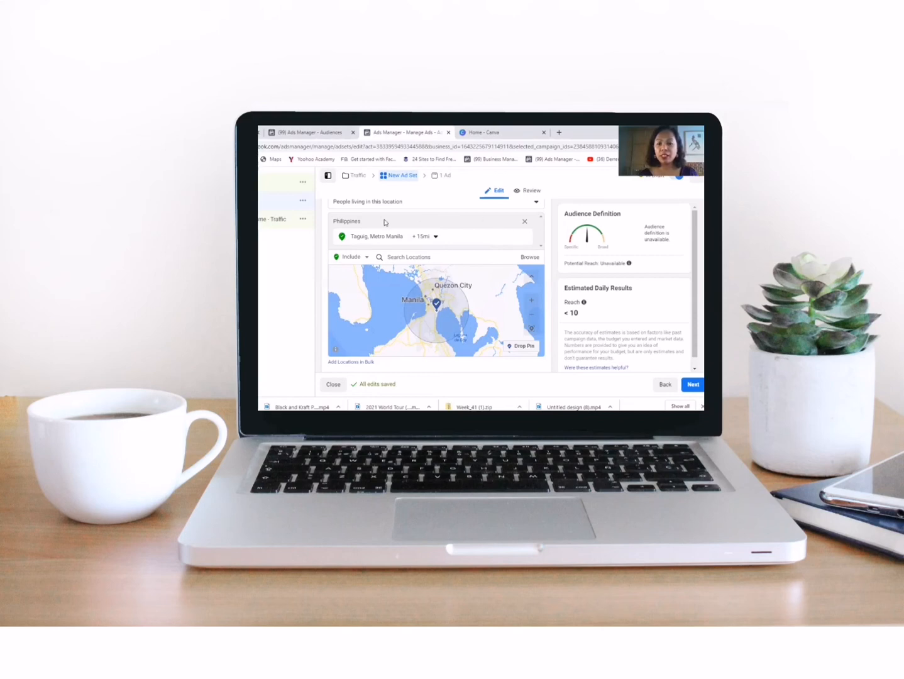
mouse_move(413, 228)
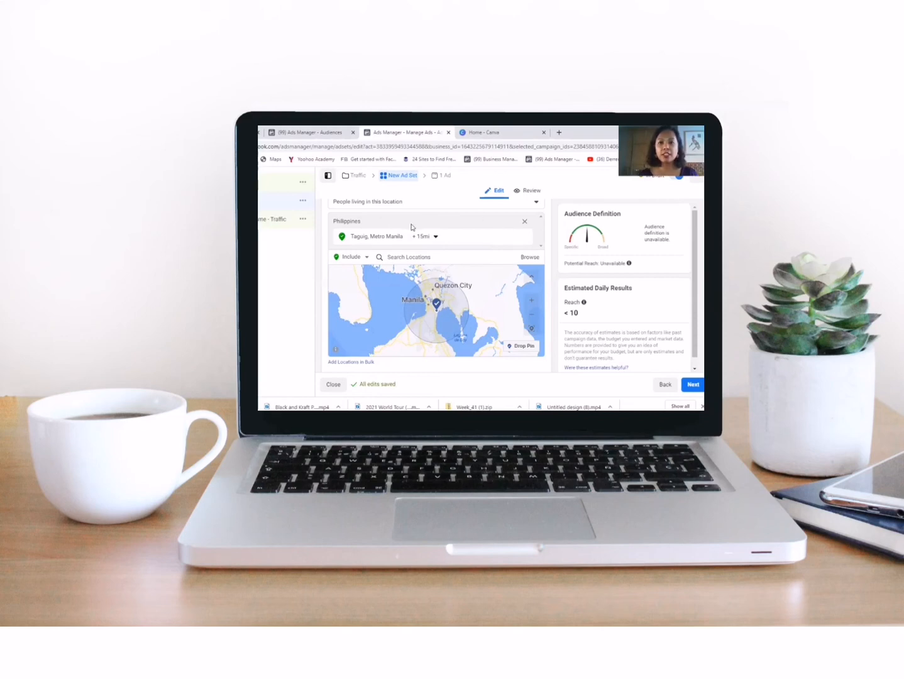